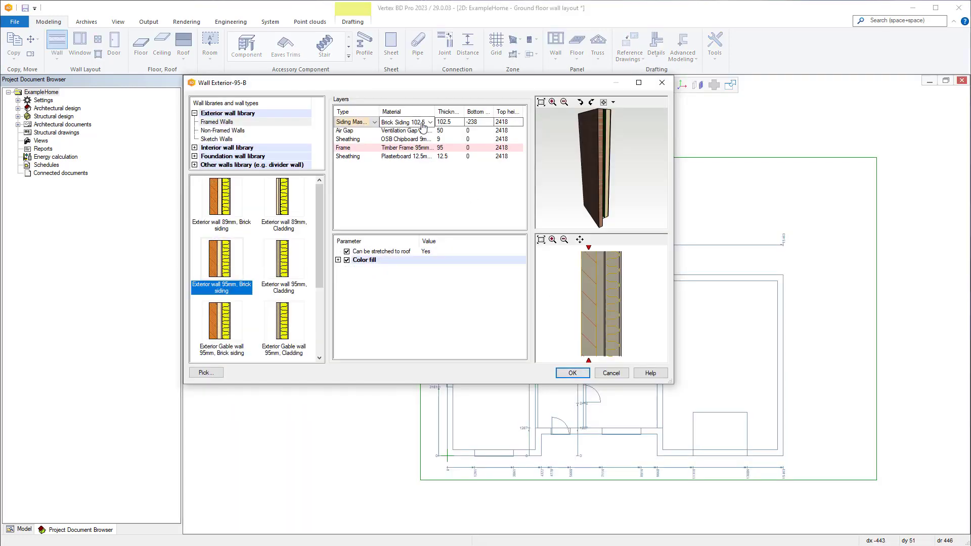
# - Choose the Exterior-95-B brick-siding wall type and confirm to draw the exterior walls
pyautogui.click(339, 260)
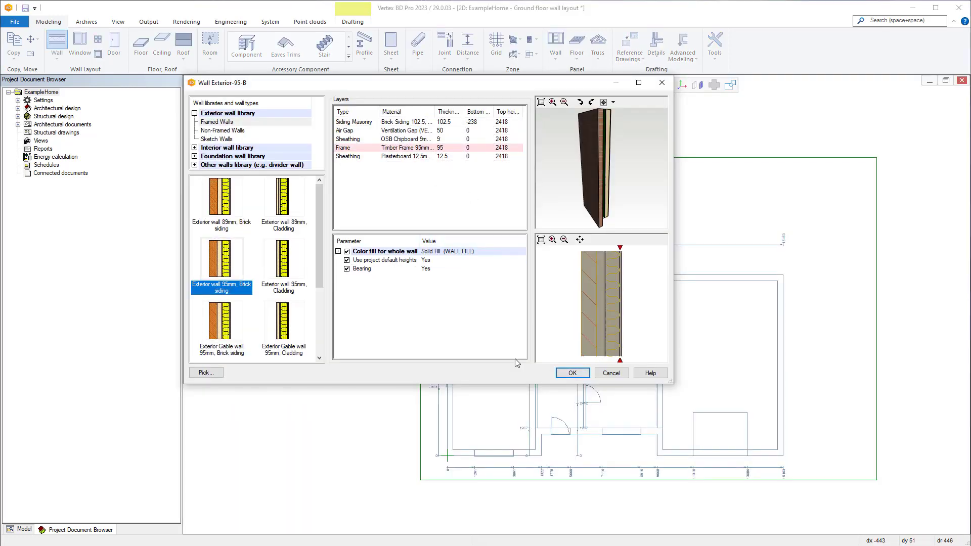
pyautogui.click(571, 373)
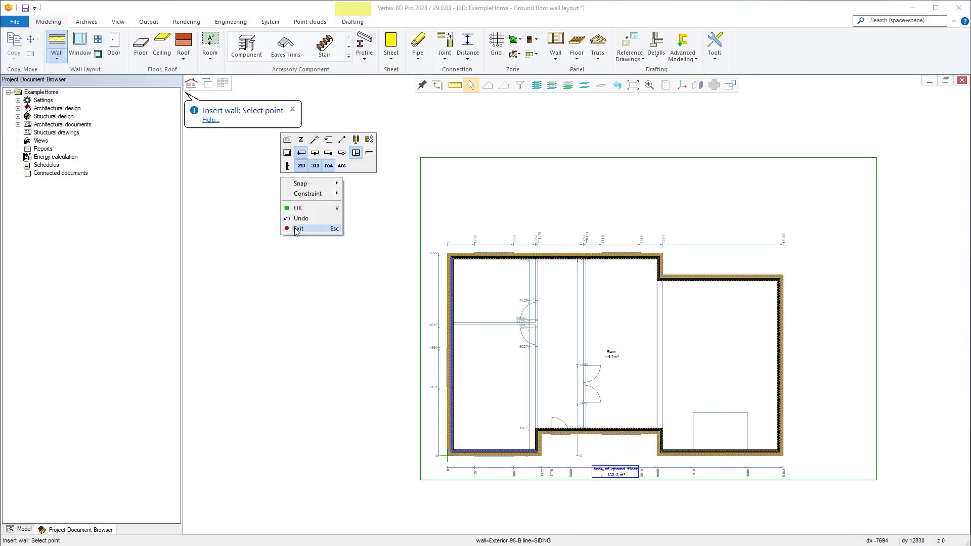
# - Exit wall insertion and open the Roof 2D drawing of ExampleHome
pyautogui.click(298, 229)
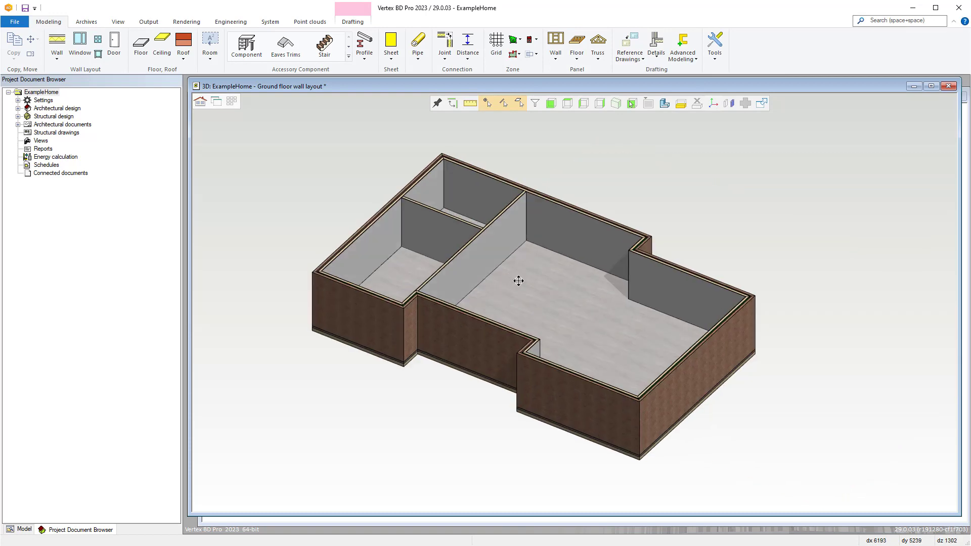
pyautogui.click(182, 41)
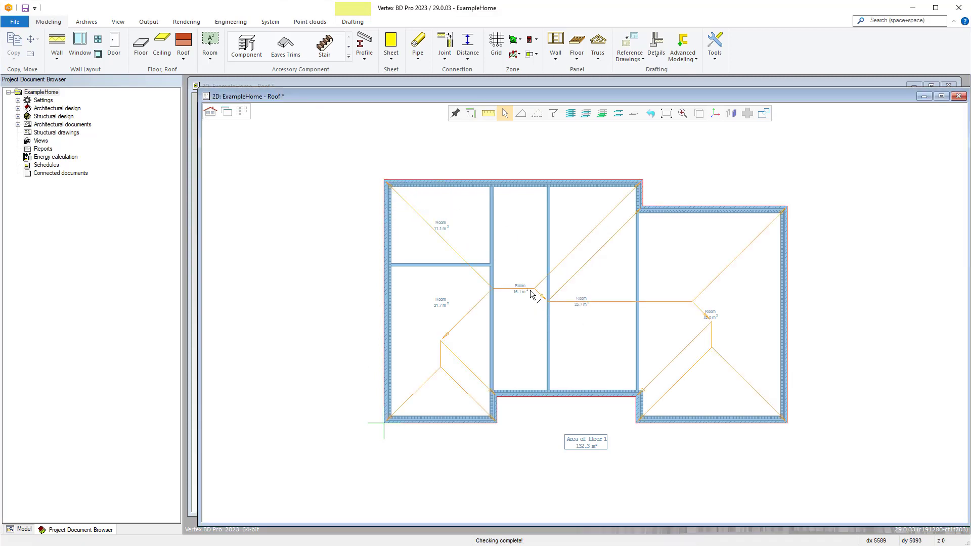
# - Open the 1st floor wall layout and load the 2D drawing with the 3D model
pyautogui.click(226, 110)
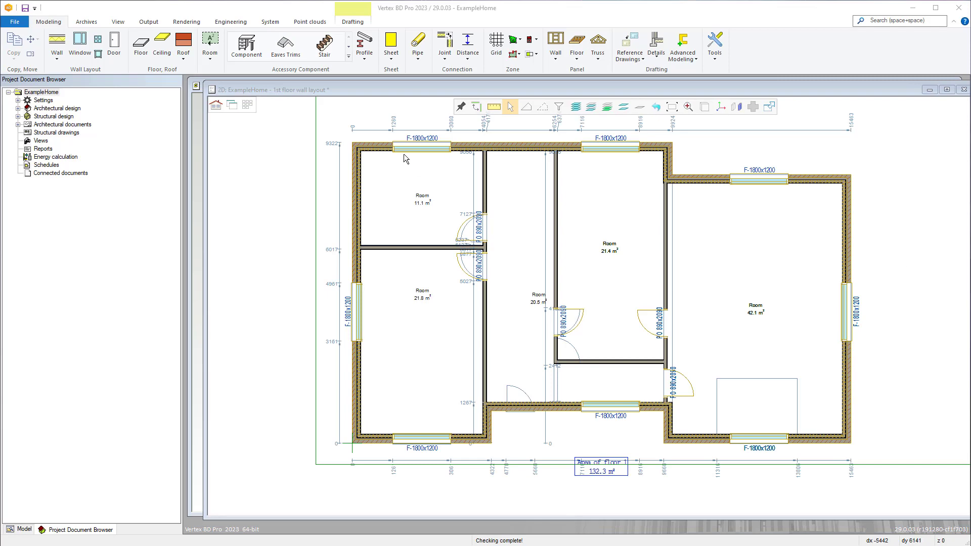
pyautogui.moveTo(564, 276)
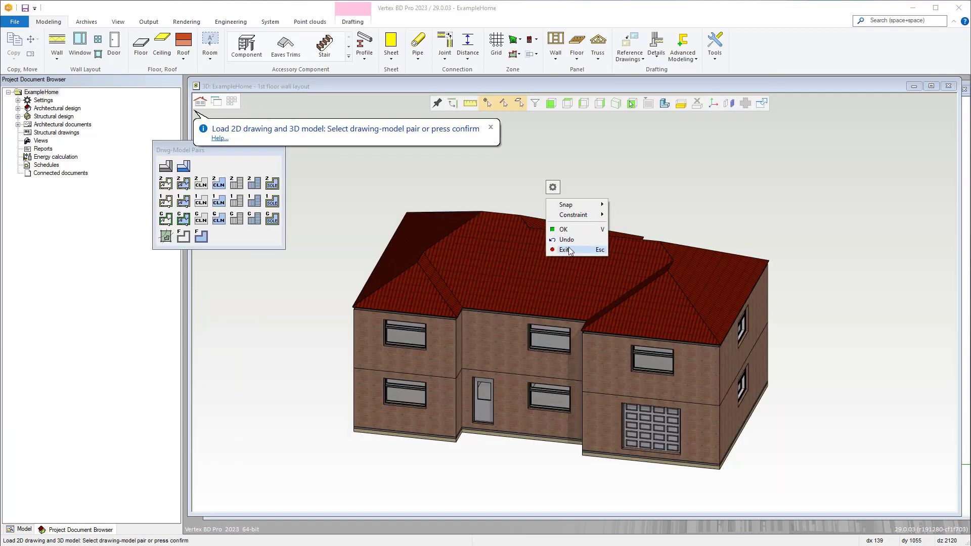
# - End the model loading command and open the labelled 1st floor wall layout drawing
pyautogui.click(564, 249)
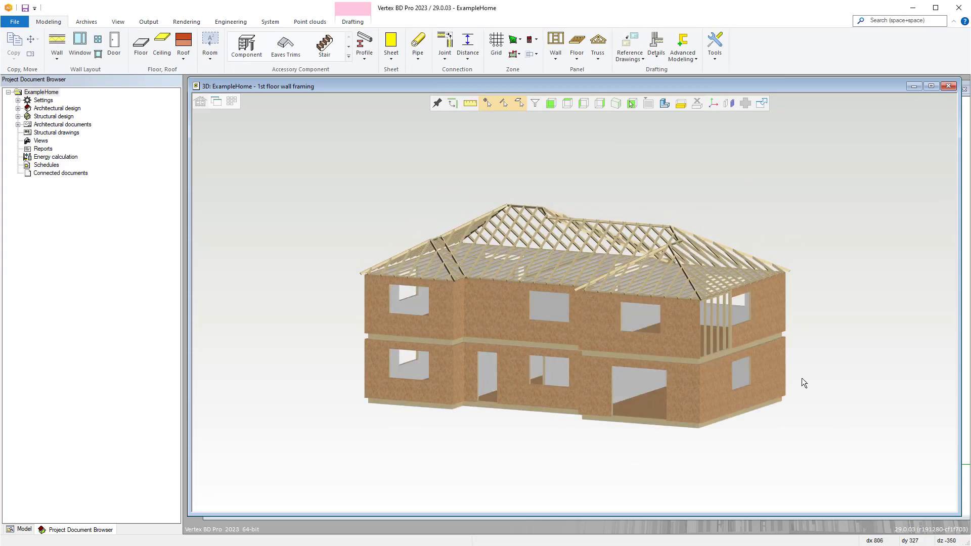
pyautogui.click(216, 104)
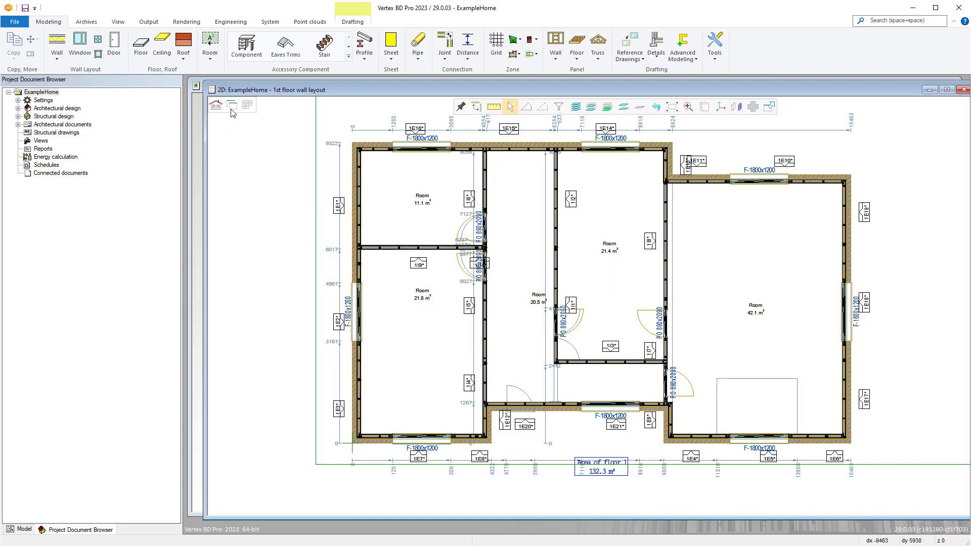